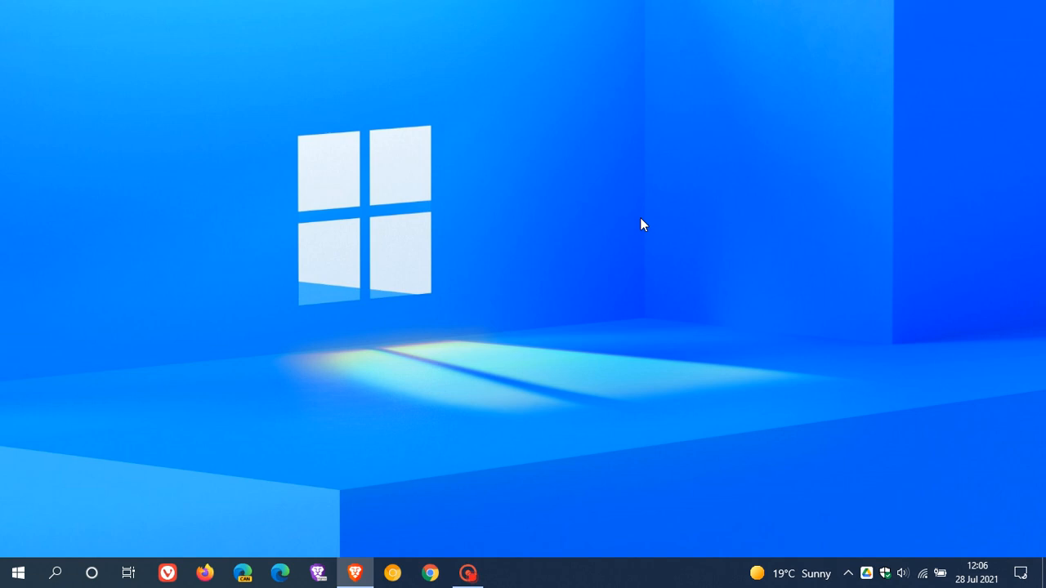
pyautogui.moveTo(701, 317)
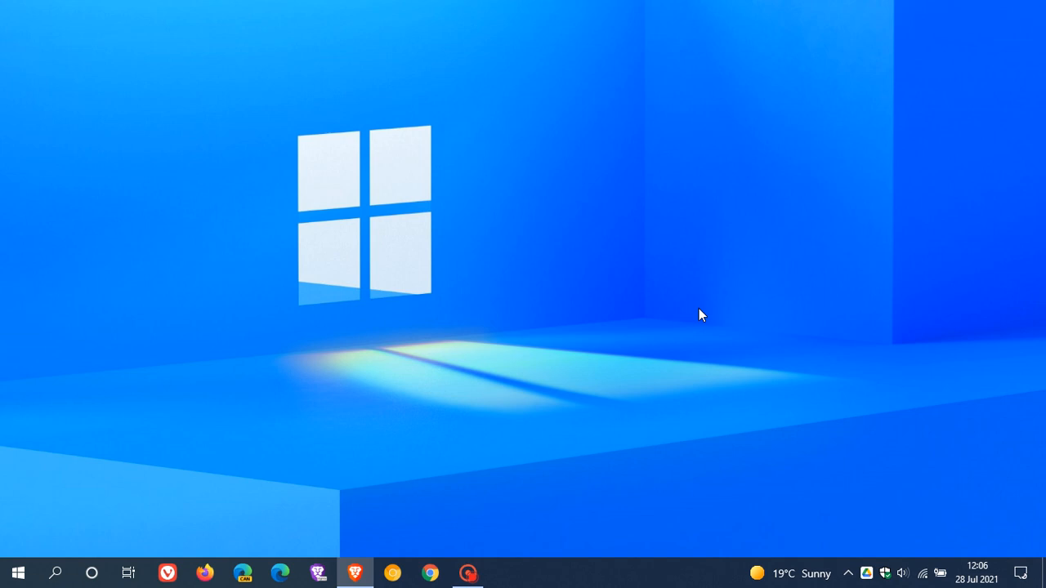
pyautogui.moveTo(662, 312)
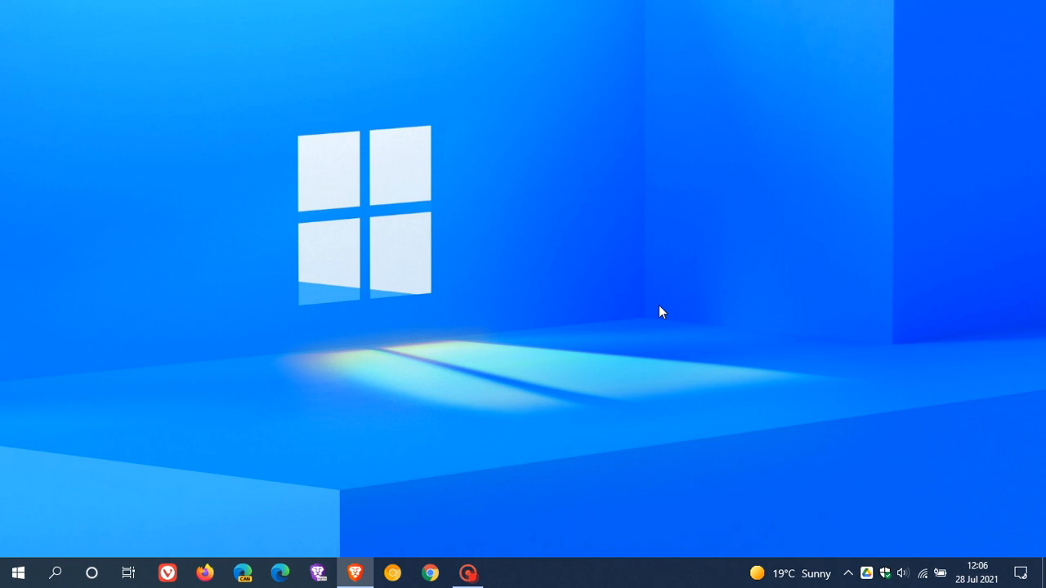
pyautogui.moveTo(585, 296)
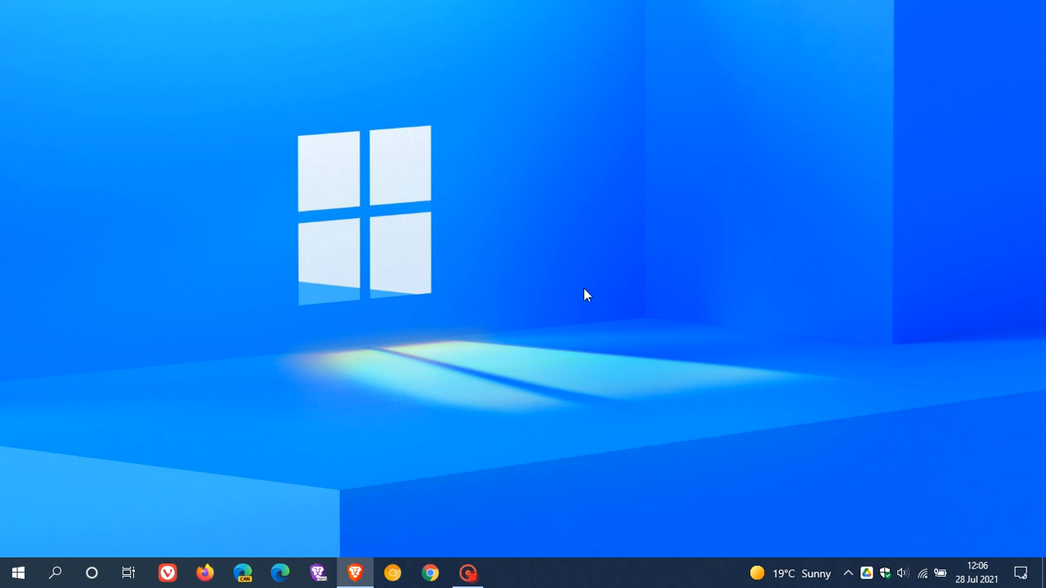
pyautogui.moveTo(637, 319)
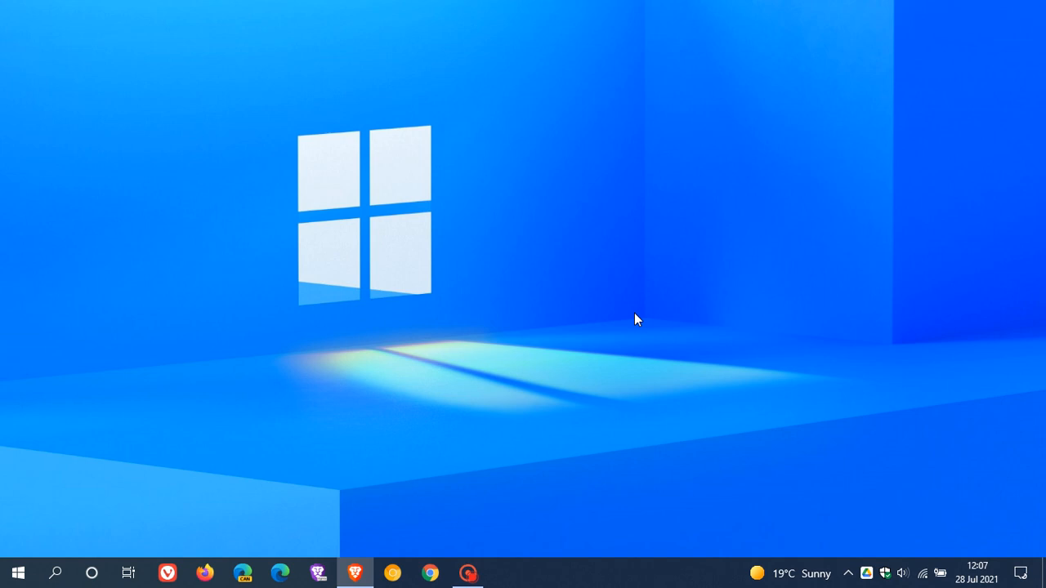
pyautogui.moveTo(699, 265)
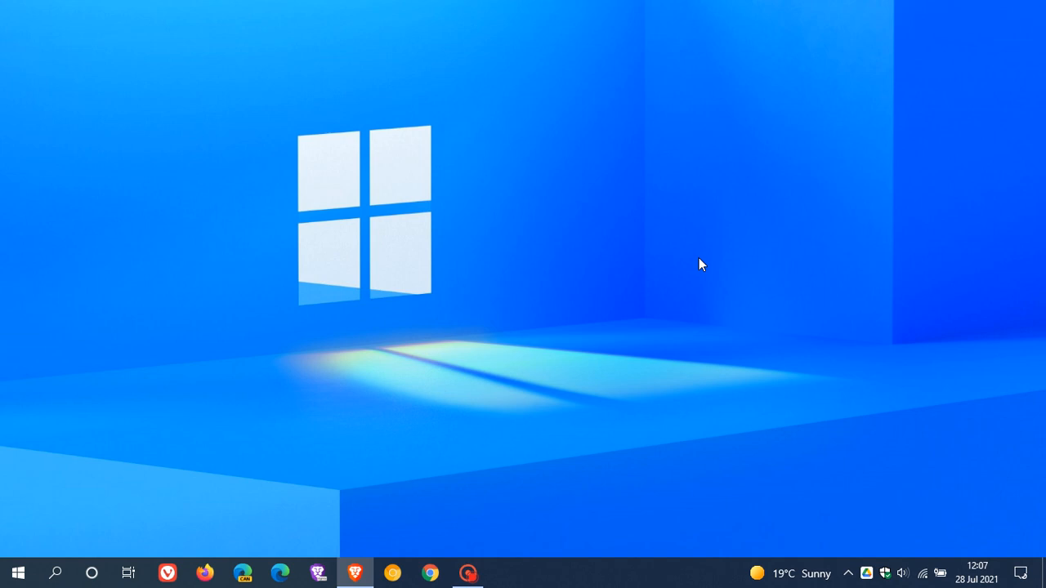
pyautogui.moveTo(706, 235)
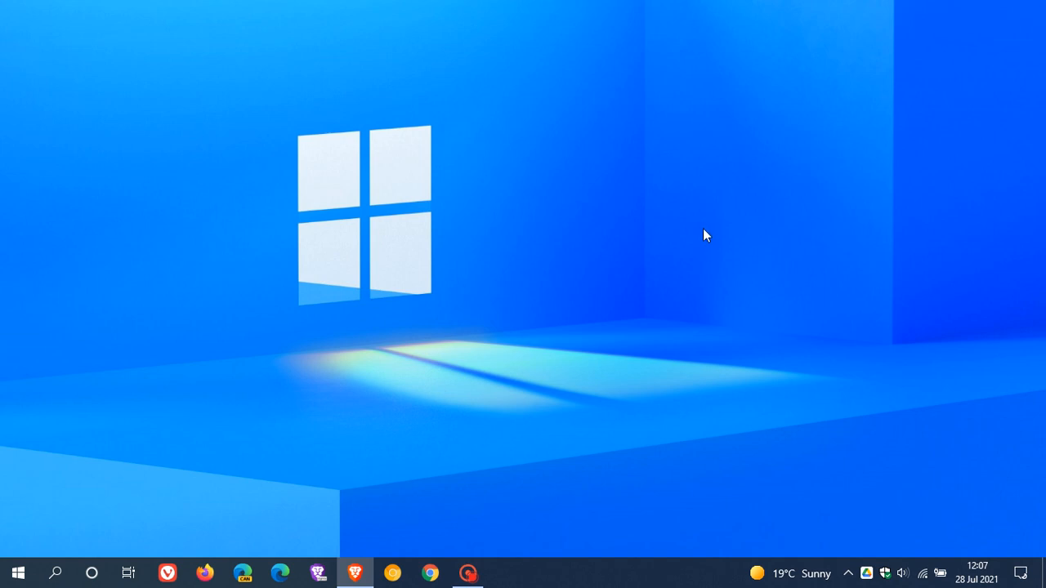
pyautogui.moveTo(683, 229)
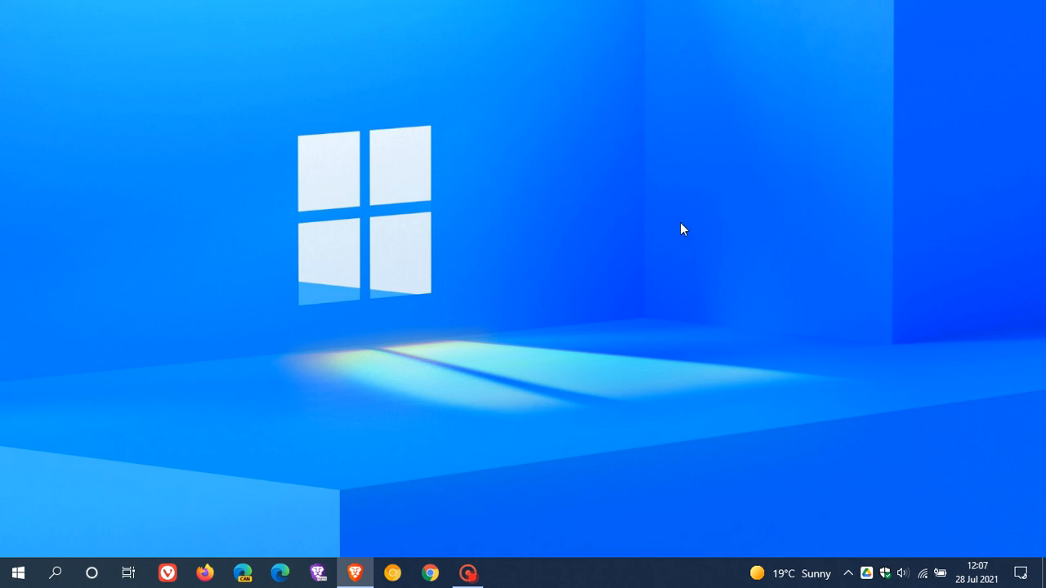
pyautogui.moveTo(693, 193)
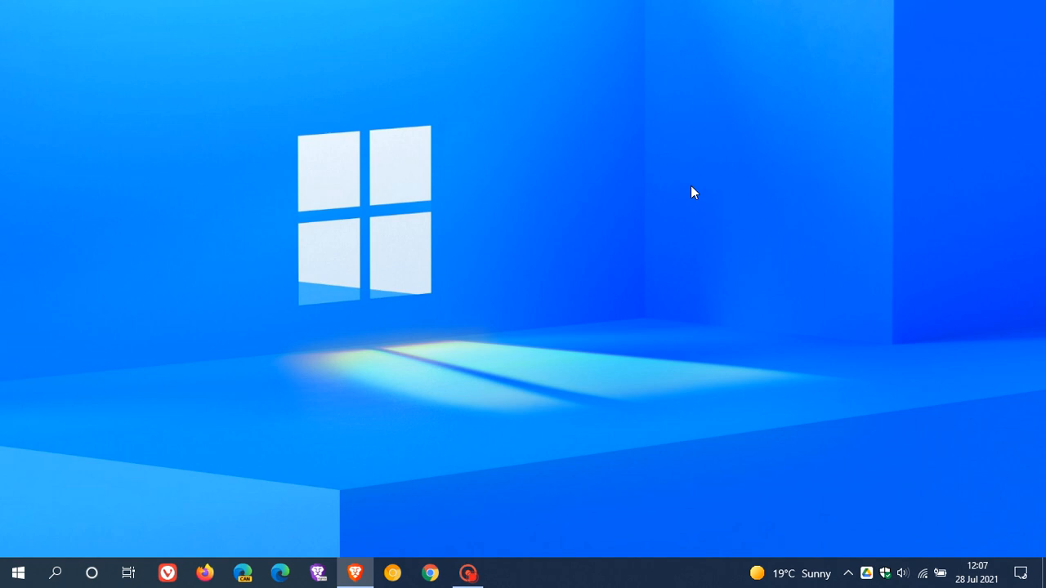
pyautogui.moveTo(680, 245)
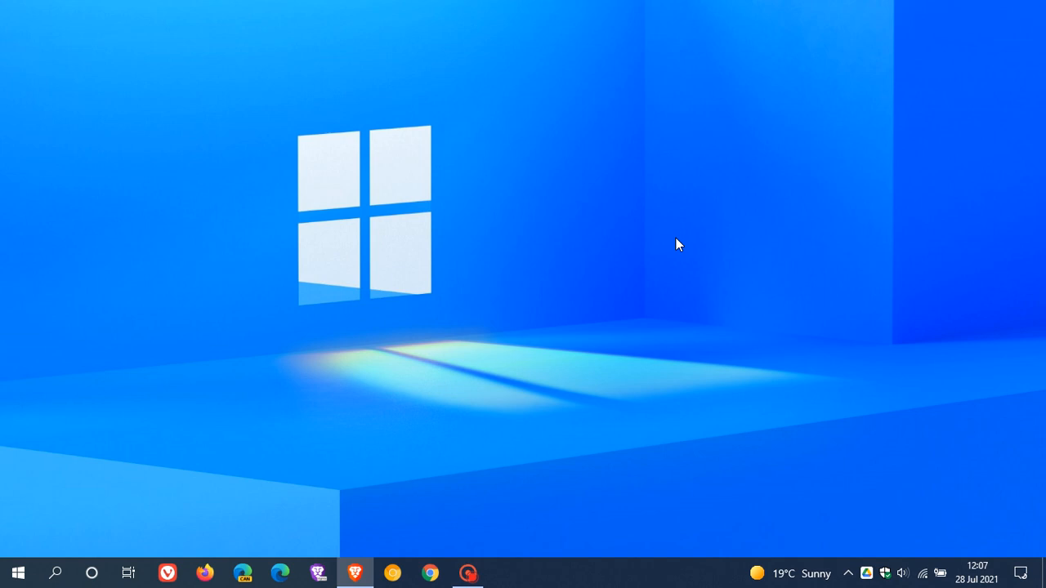
pyautogui.moveTo(677, 219)
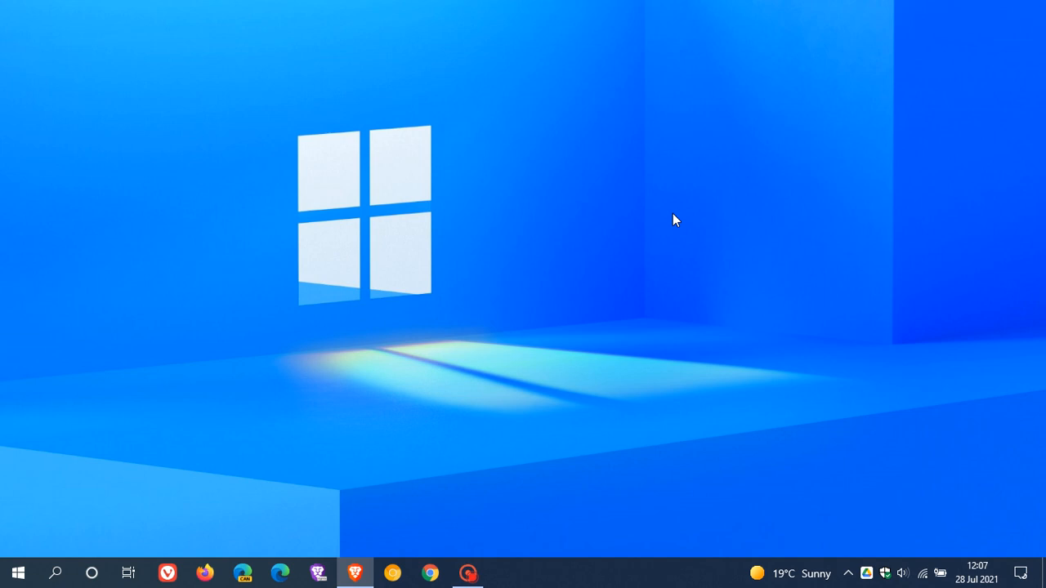
pyautogui.moveTo(601, 193)
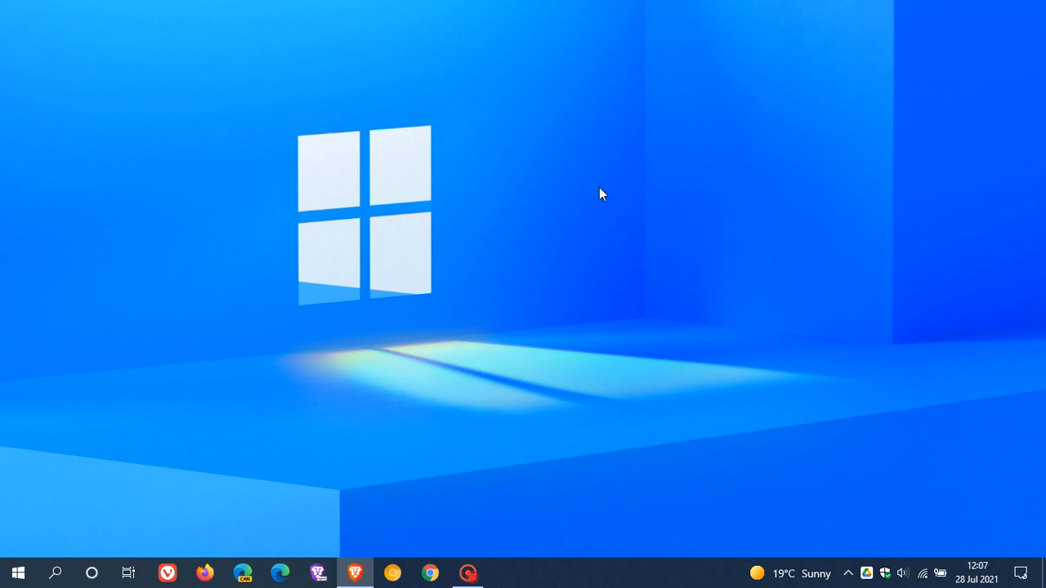
pyautogui.moveTo(640, 235)
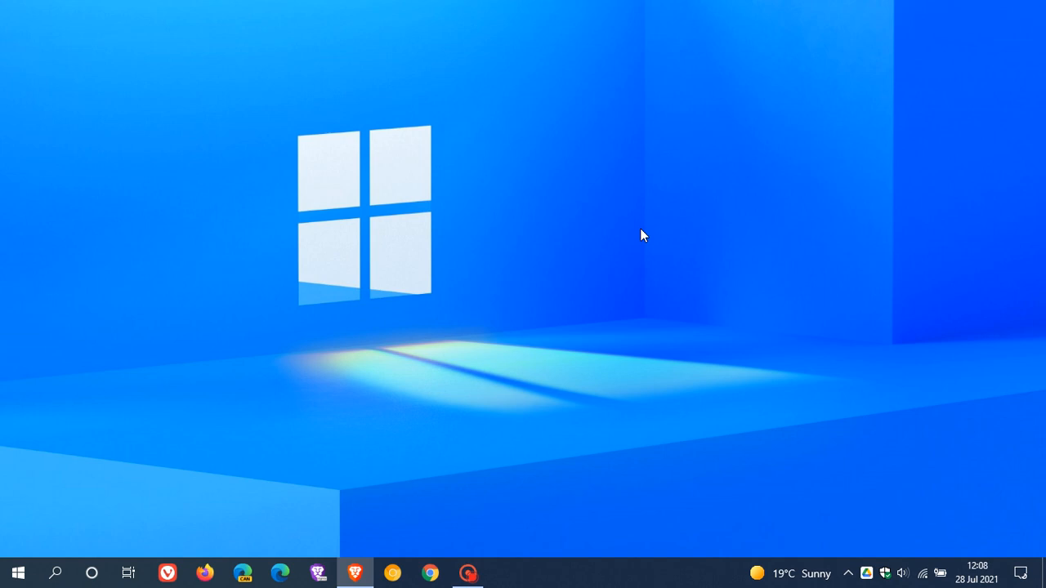
pyautogui.moveTo(645, 242)
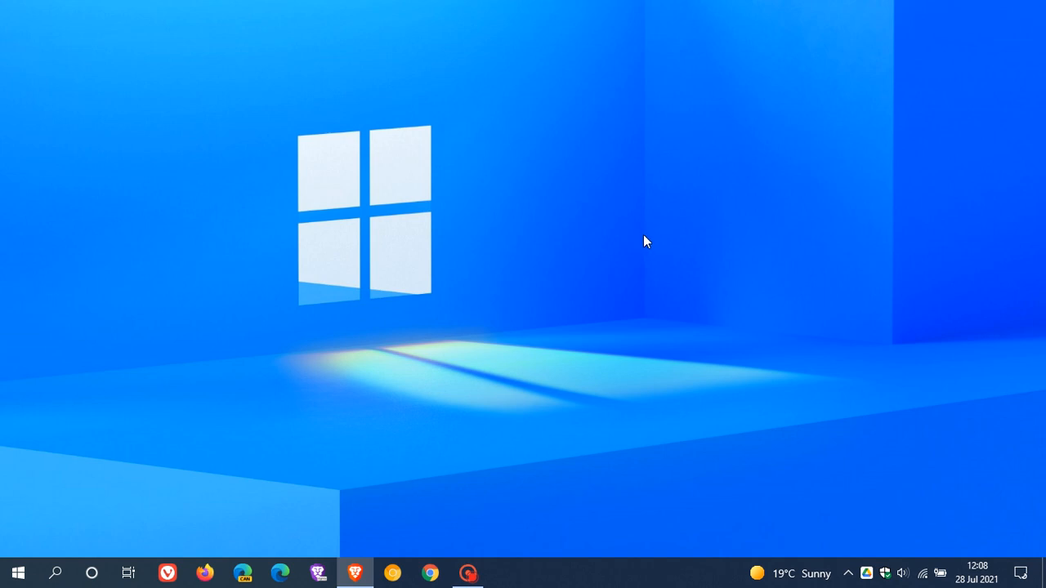
pyautogui.moveTo(639, 245)
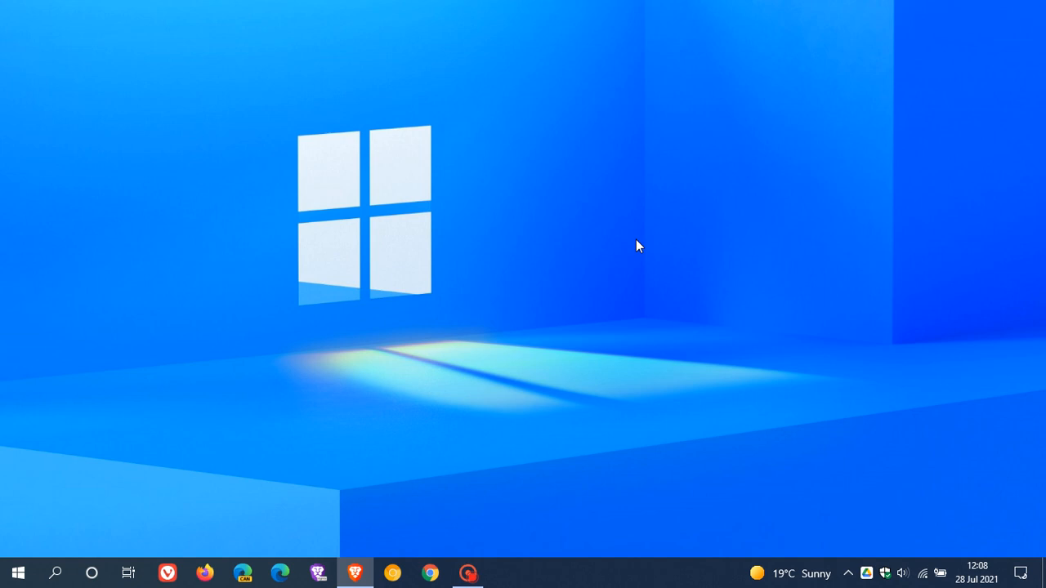
pyautogui.moveTo(647, 245)
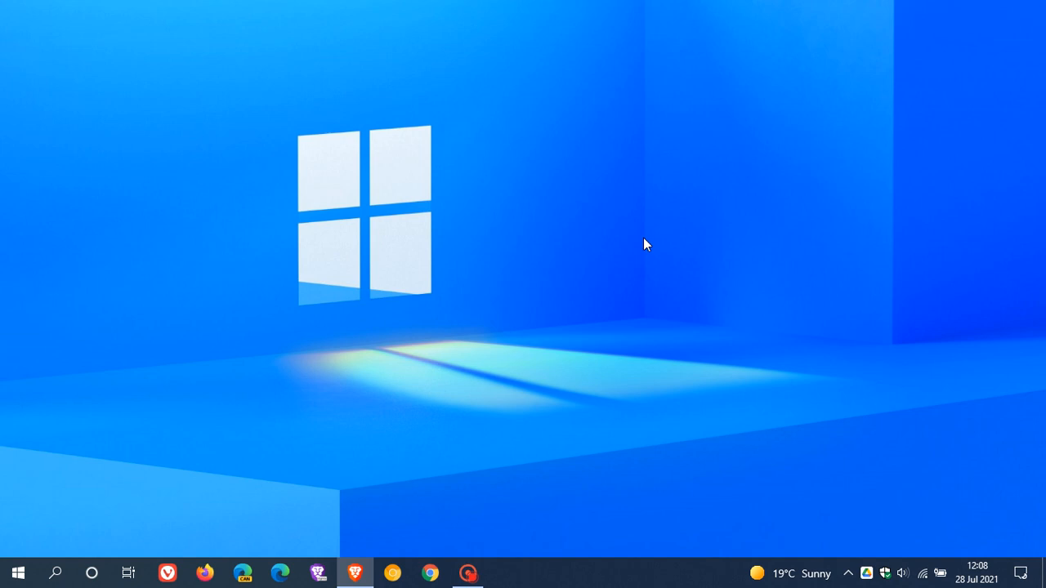
pyautogui.moveTo(598, 286)
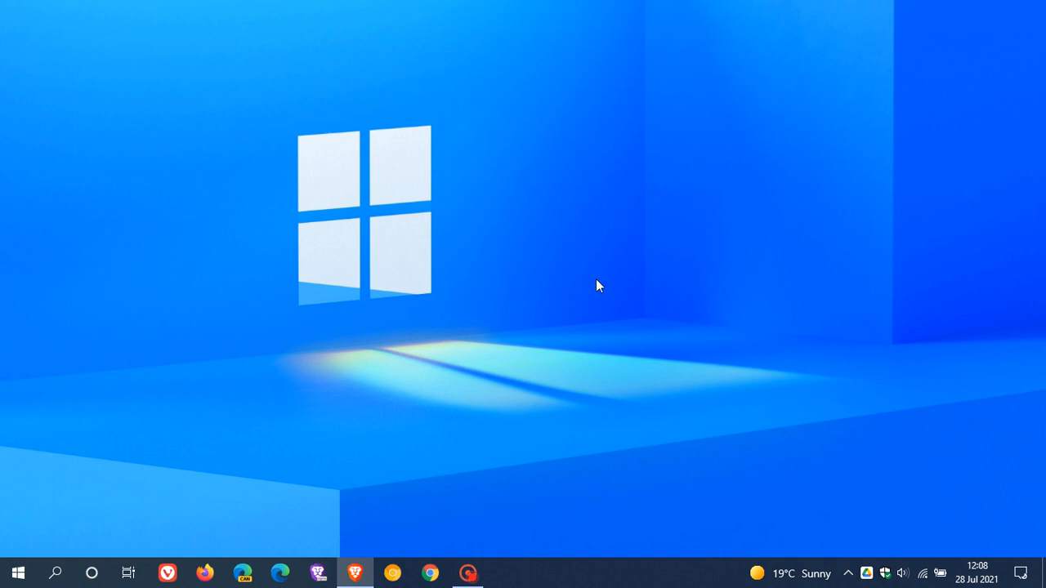
pyautogui.moveTo(614, 209)
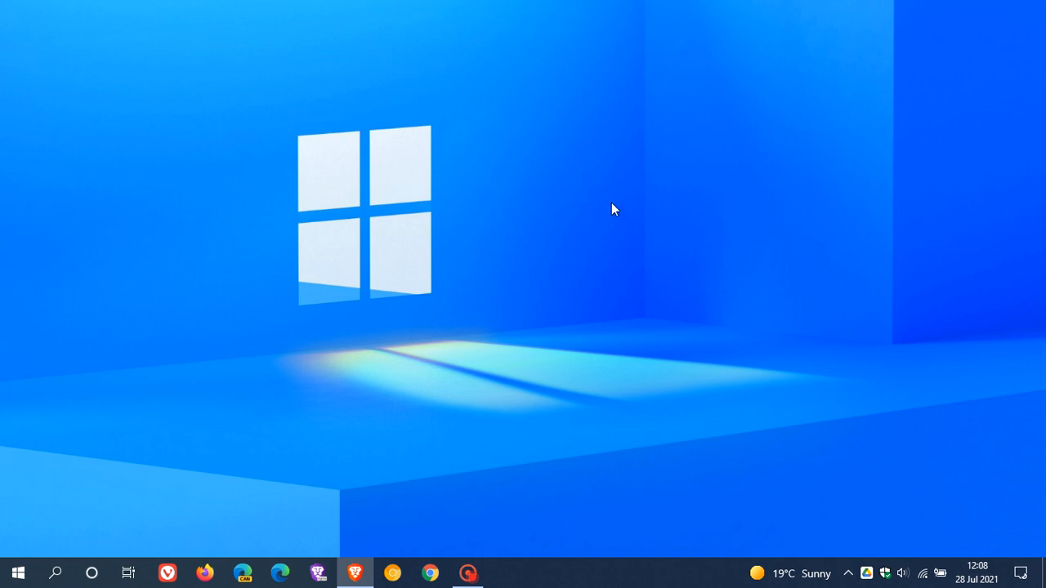
pyautogui.moveTo(556, 225)
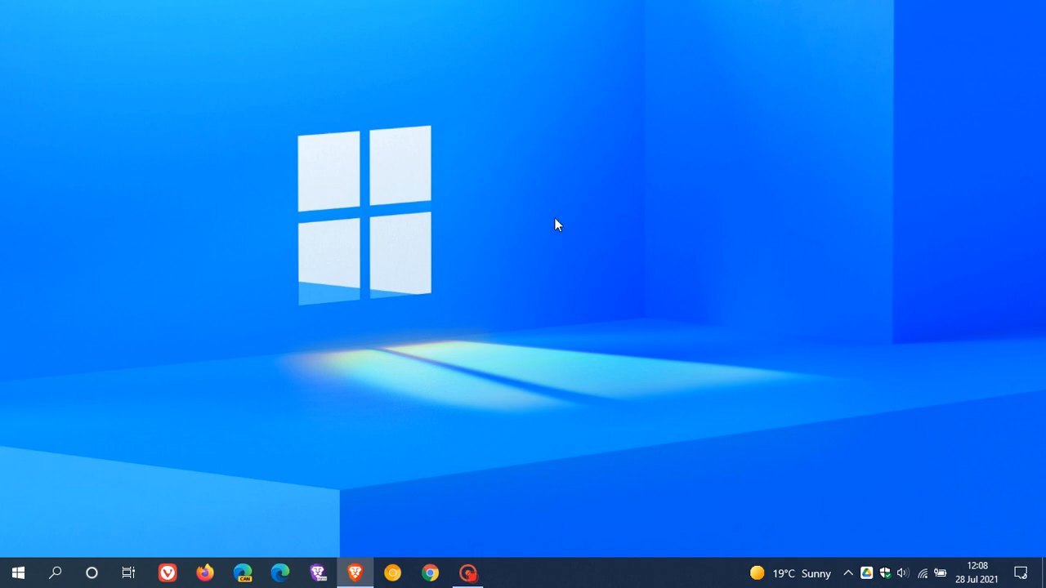
pyautogui.moveTo(595, 252)
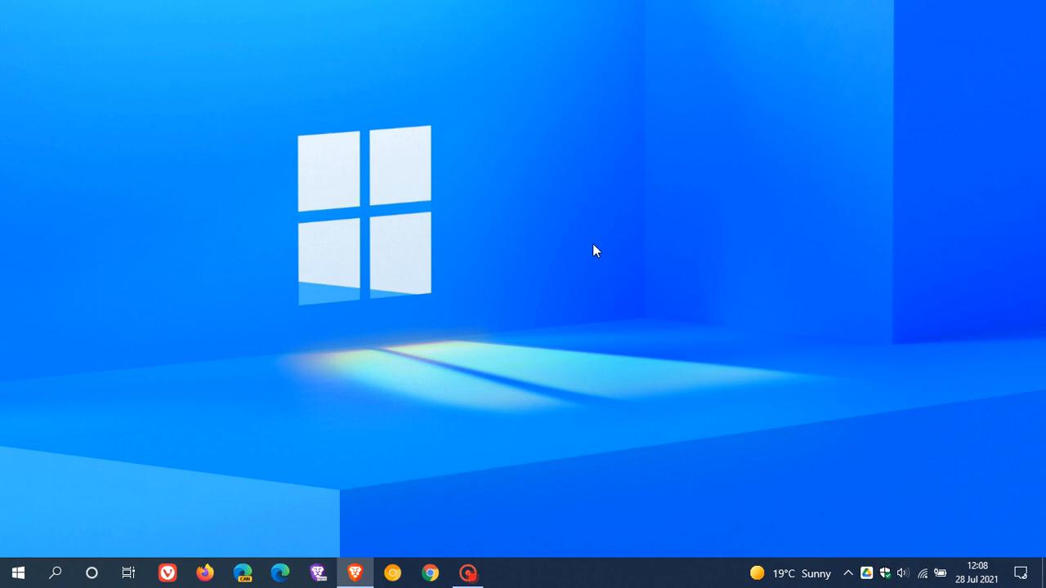
pyautogui.moveTo(597, 223)
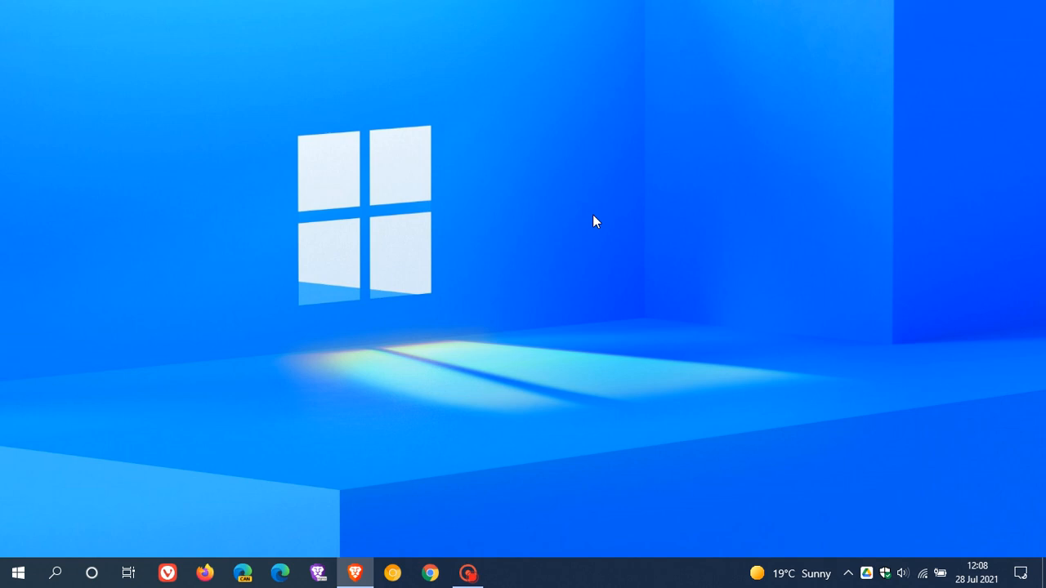
pyautogui.moveTo(618, 179)
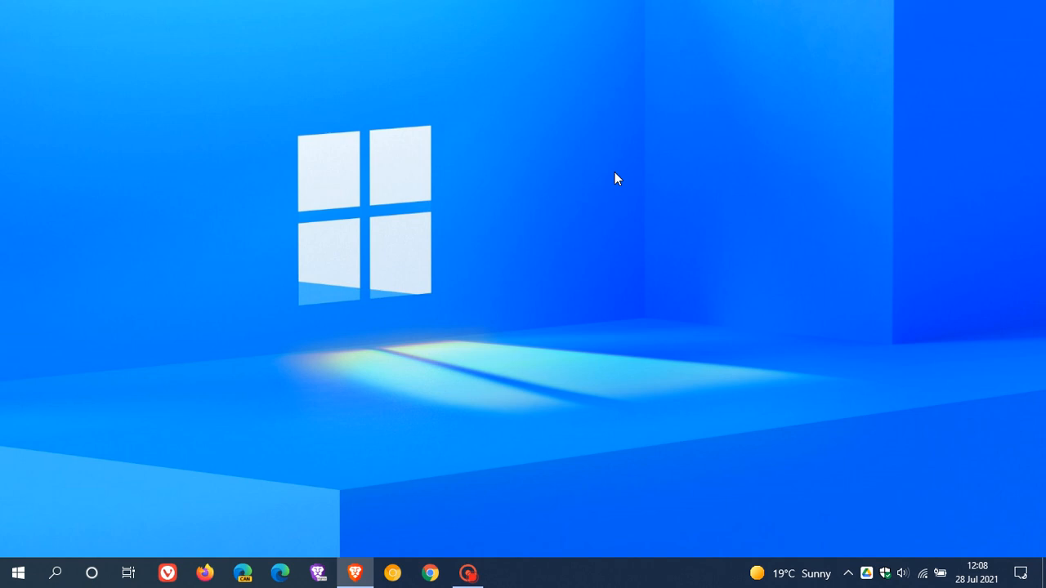
pyautogui.moveTo(663, 216)
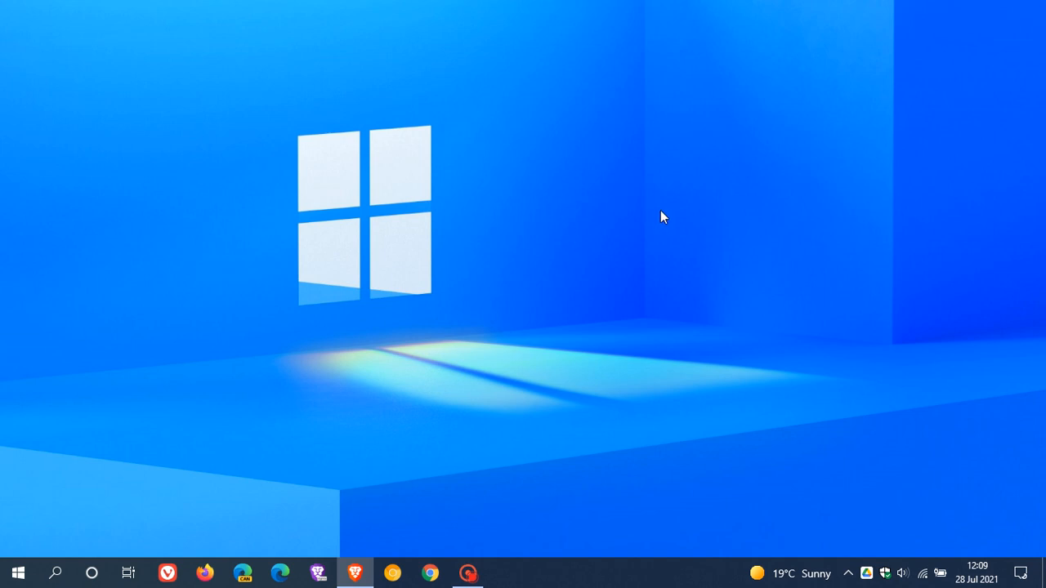
pyautogui.moveTo(720, 270)
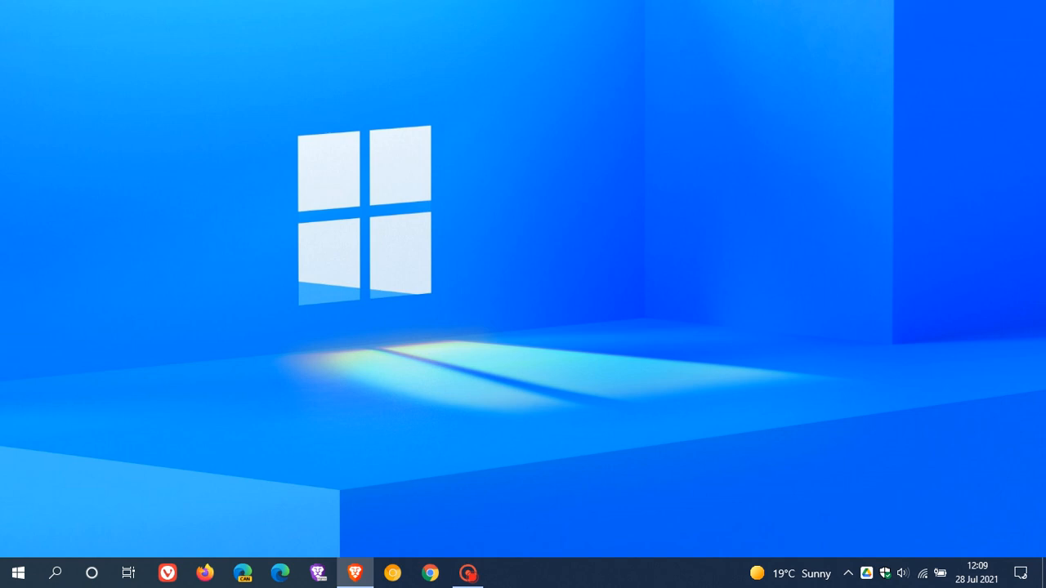
pyautogui.moveTo(645, 274)
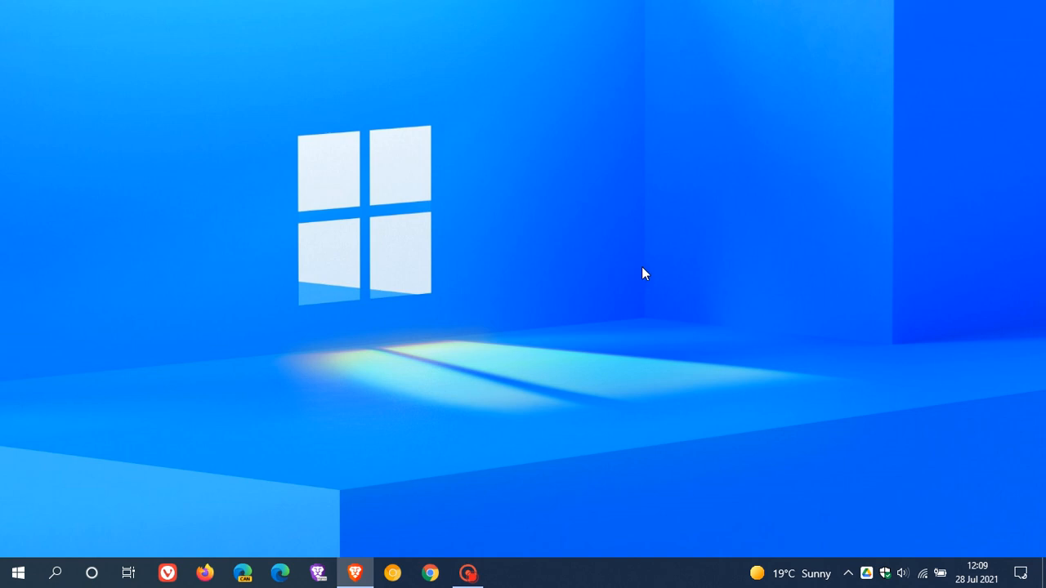
pyautogui.moveTo(637, 248)
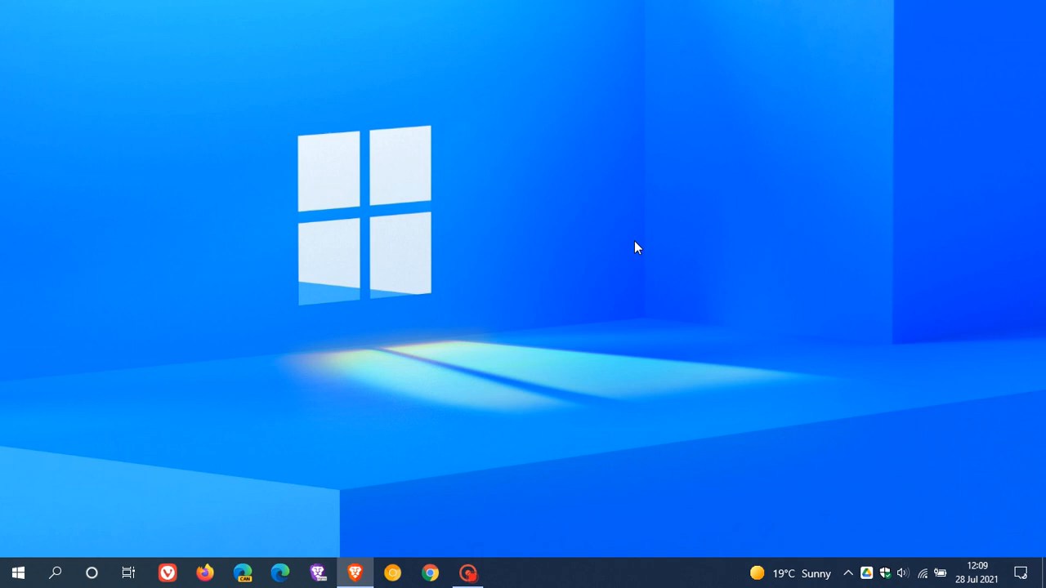
pyautogui.moveTo(670, 291)
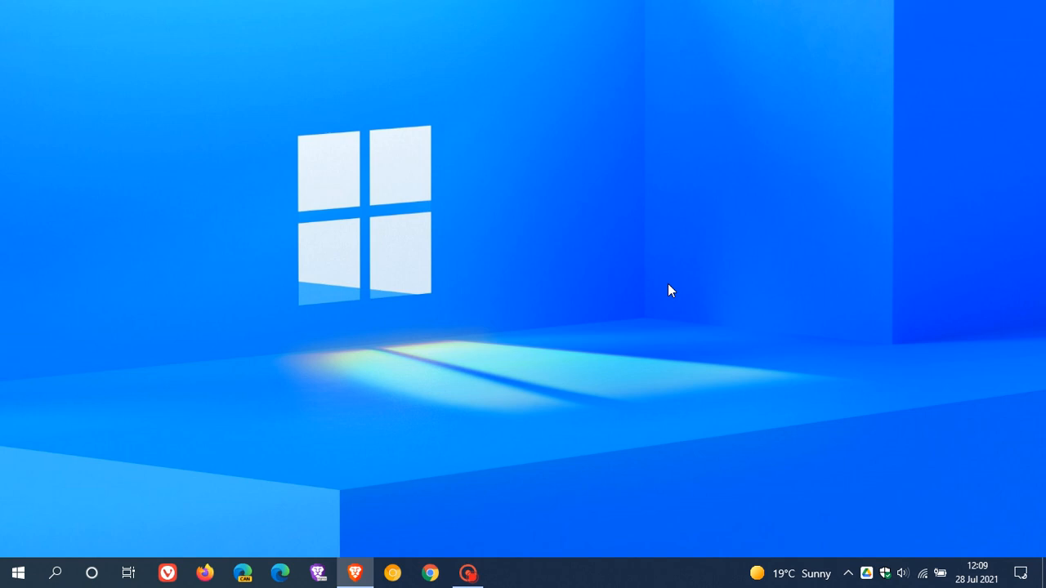
pyautogui.moveTo(712, 237)
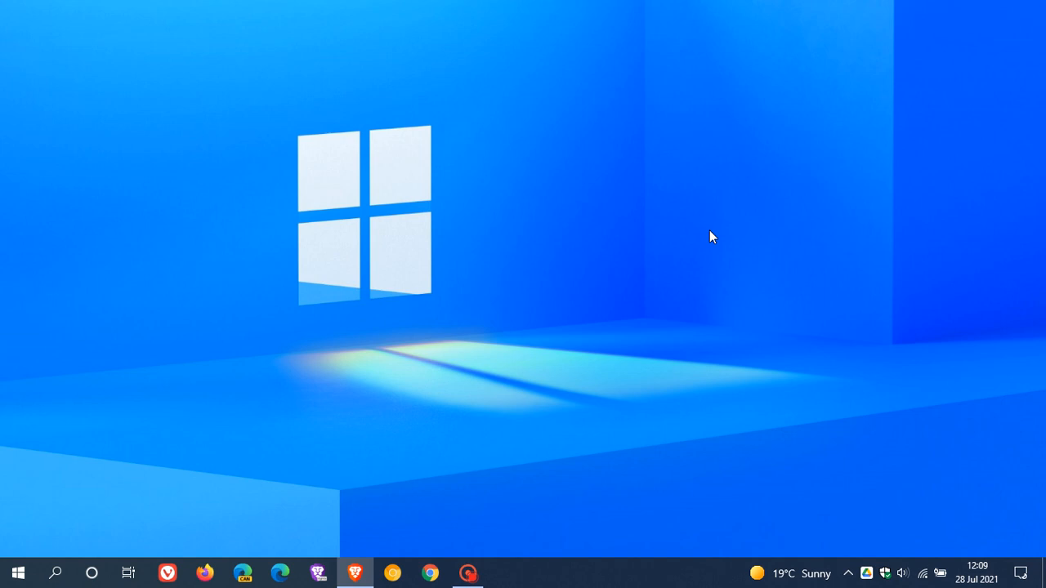
pyautogui.moveTo(636, 155)
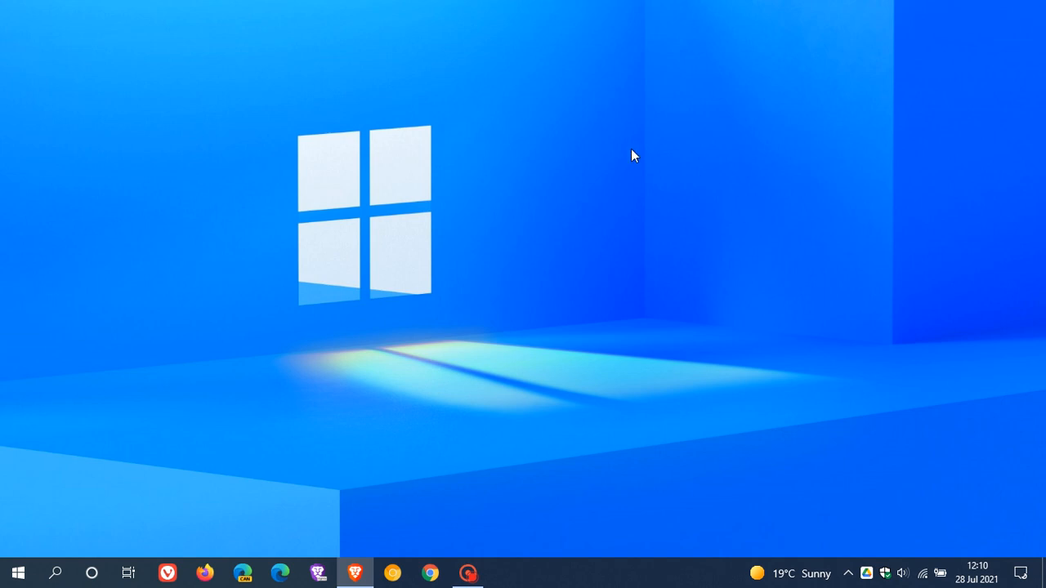
pyautogui.moveTo(776, 288)
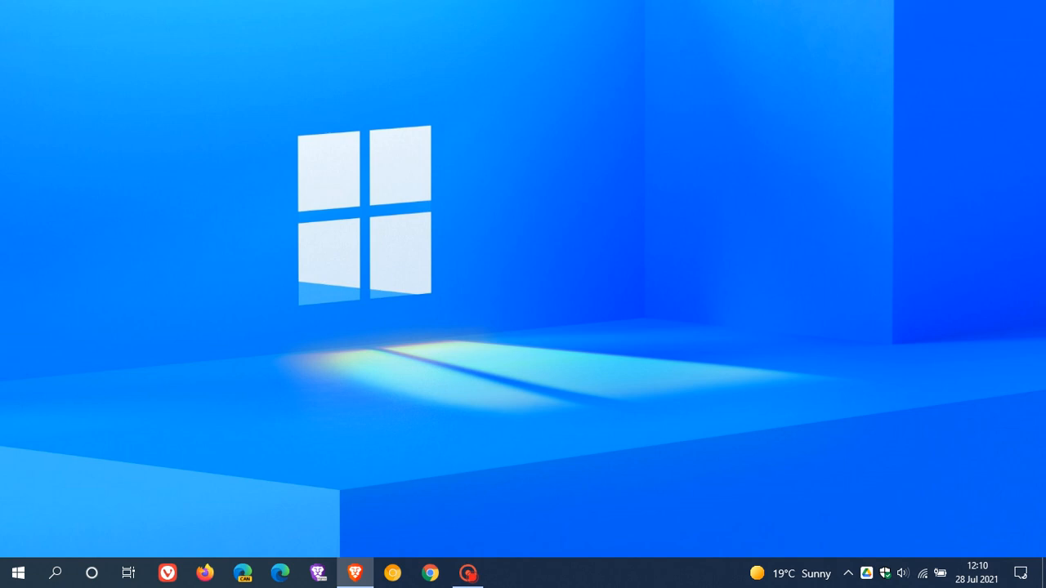
pyautogui.moveTo(1027, 282)
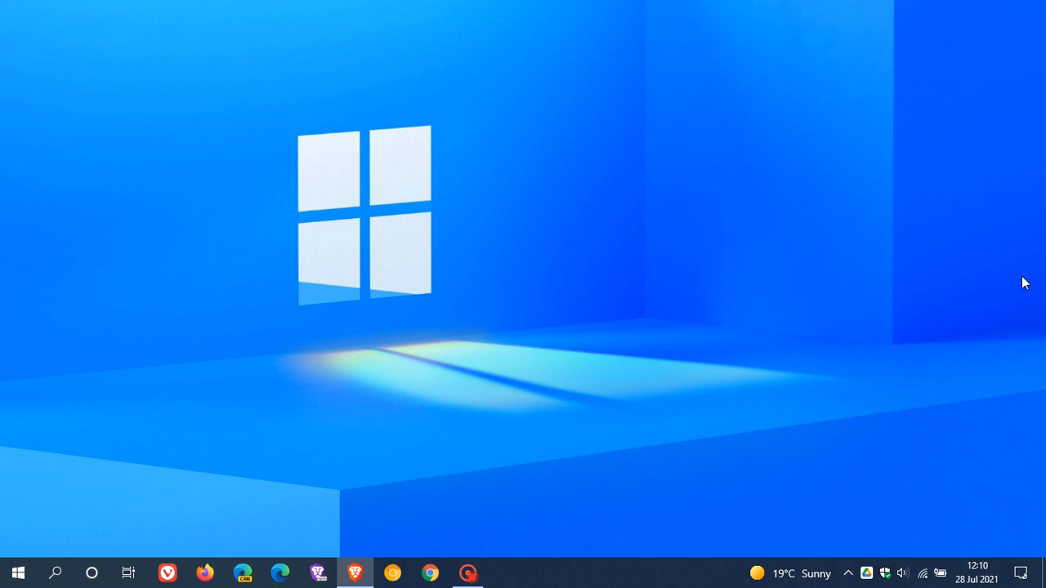
pyautogui.moveTo(568, 248)
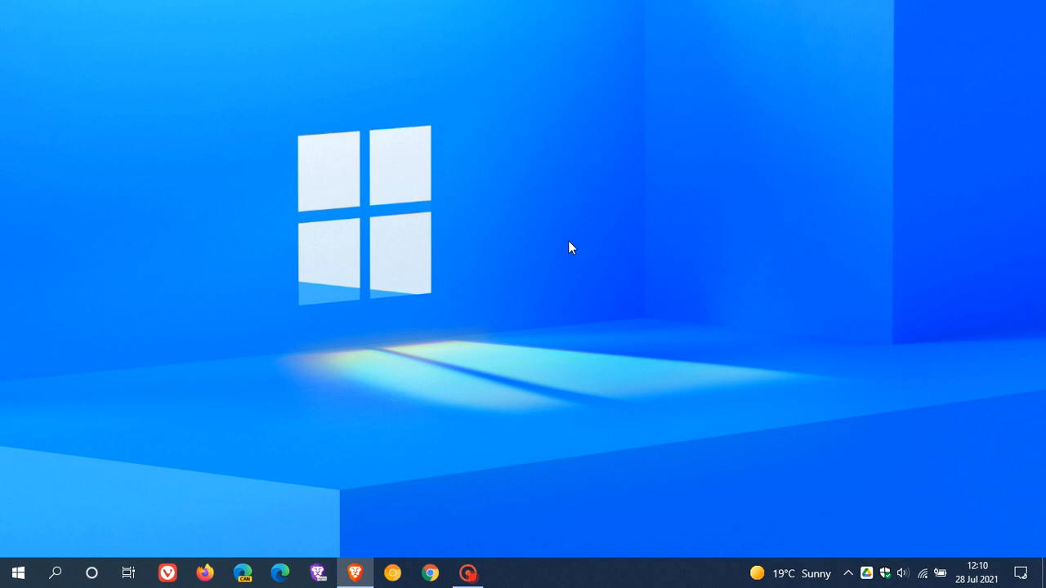
pyautogui.moveTo(636, 268)
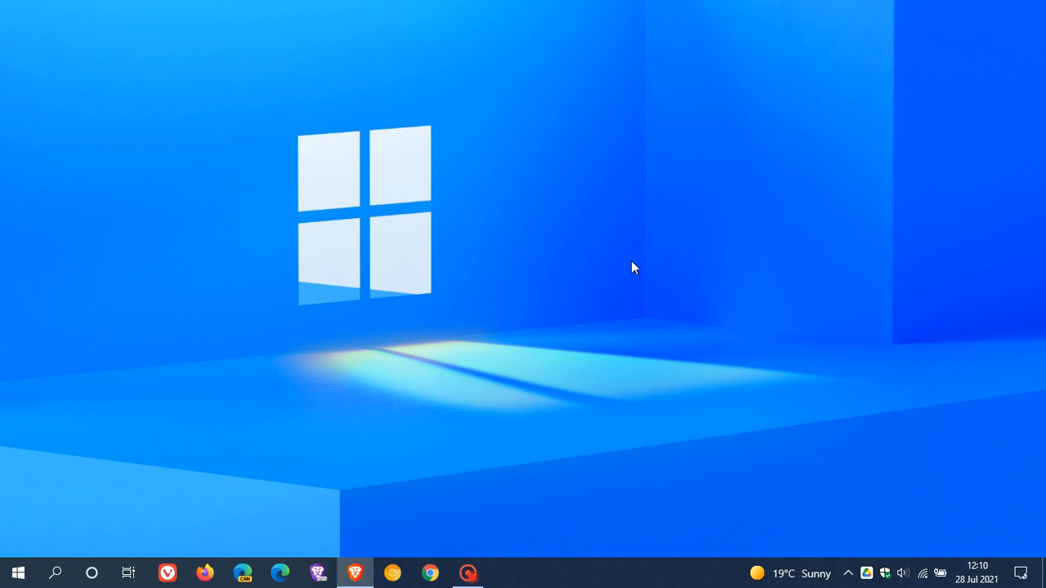
pyautogui.moveTo(646, 249)
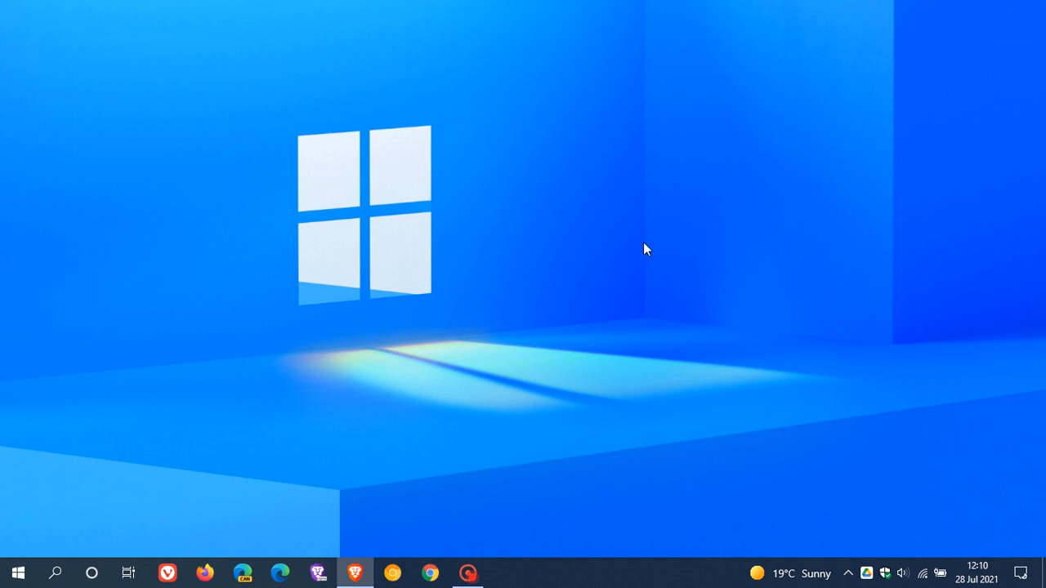
pyautogui.moveTo(660, 271)
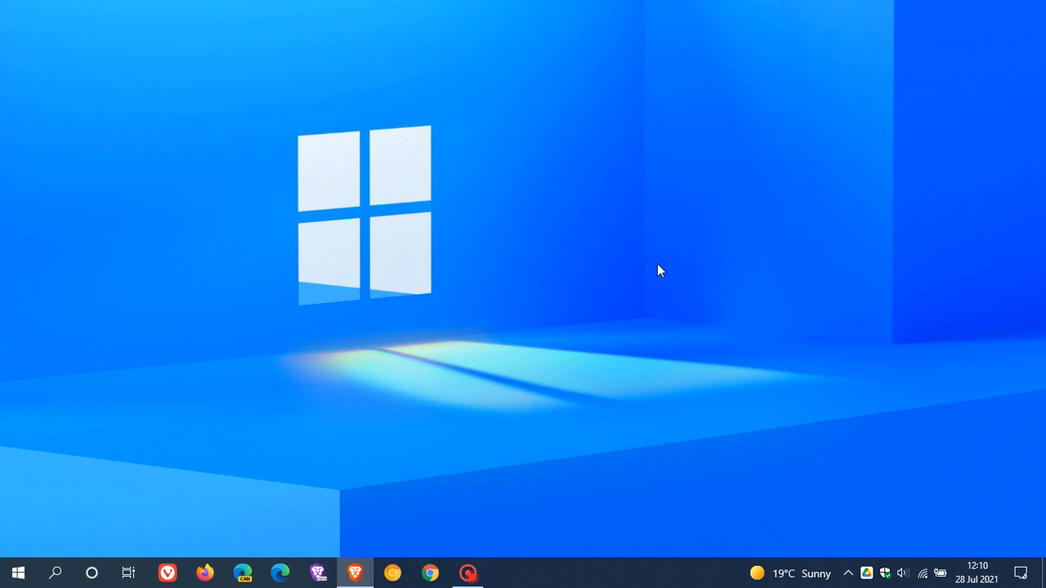